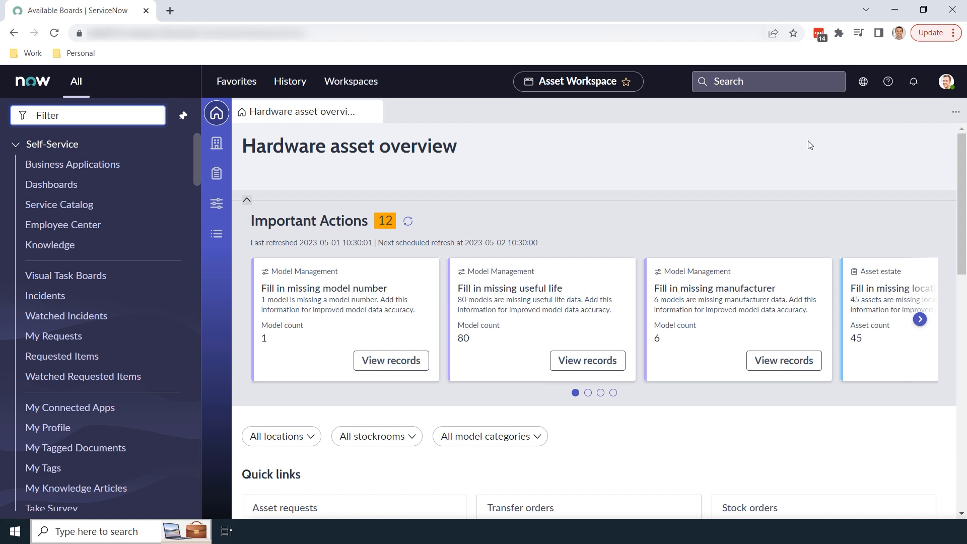
# Filter the navigator for 'Visual Task Boards' and open that module's welcome page.
pyautogui.click(88, 115)
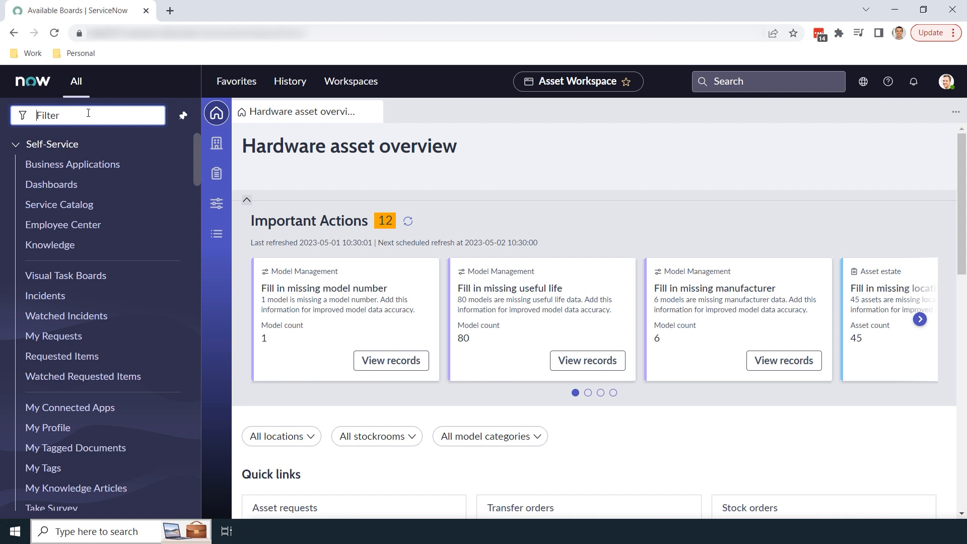
pyautogui.write('Visual Task Bo')
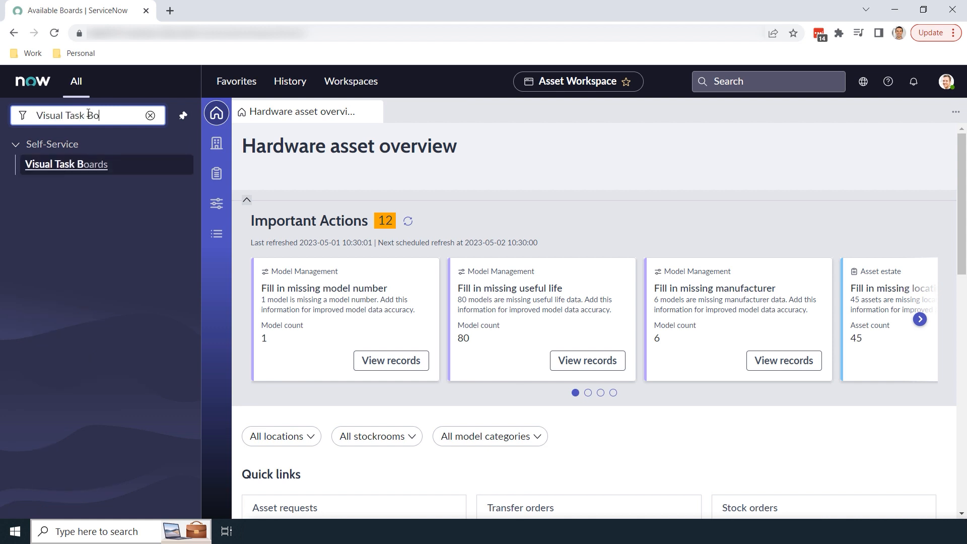
pyautogui.write('ards')
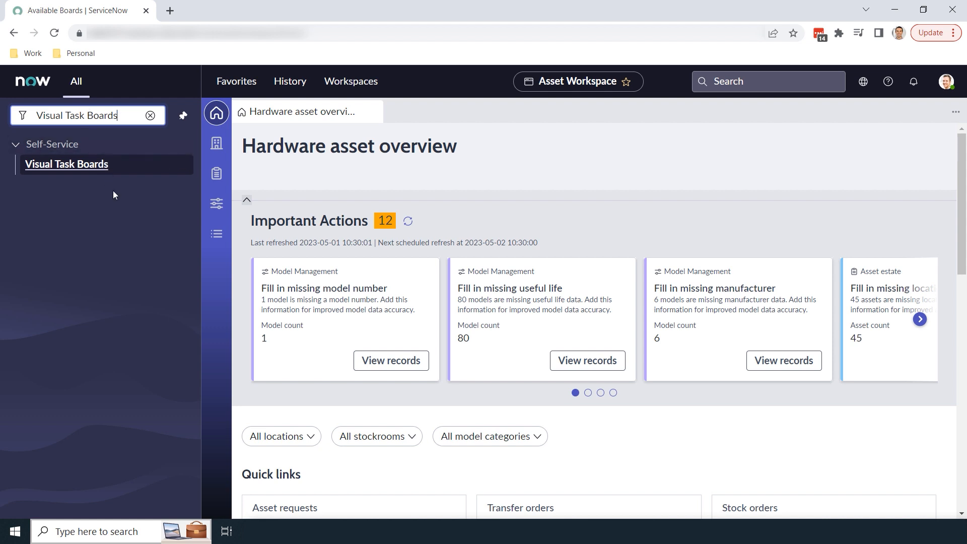
pyautogui.click(66, 164)
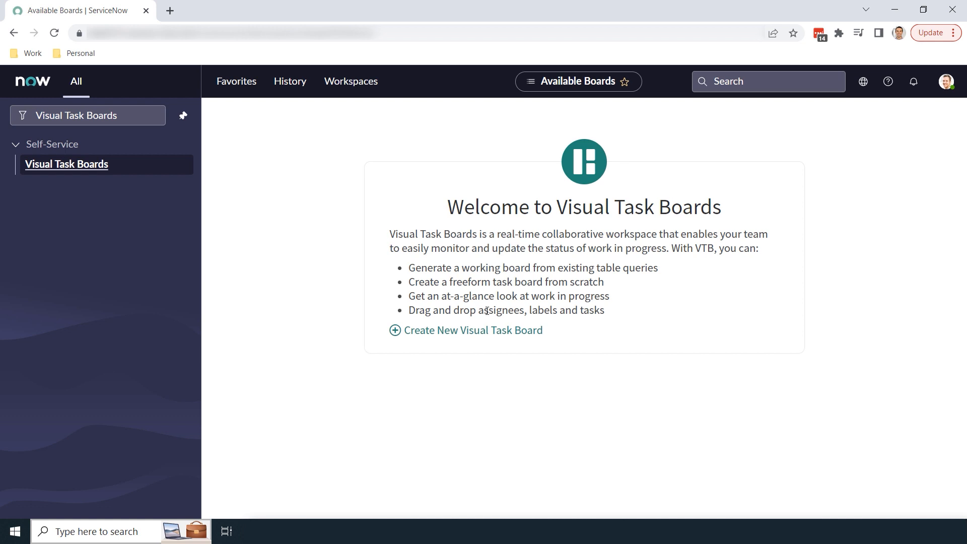
# Create a new Visual Task Board of the Data Driven Board type.
pyautogui.click(473, 330)
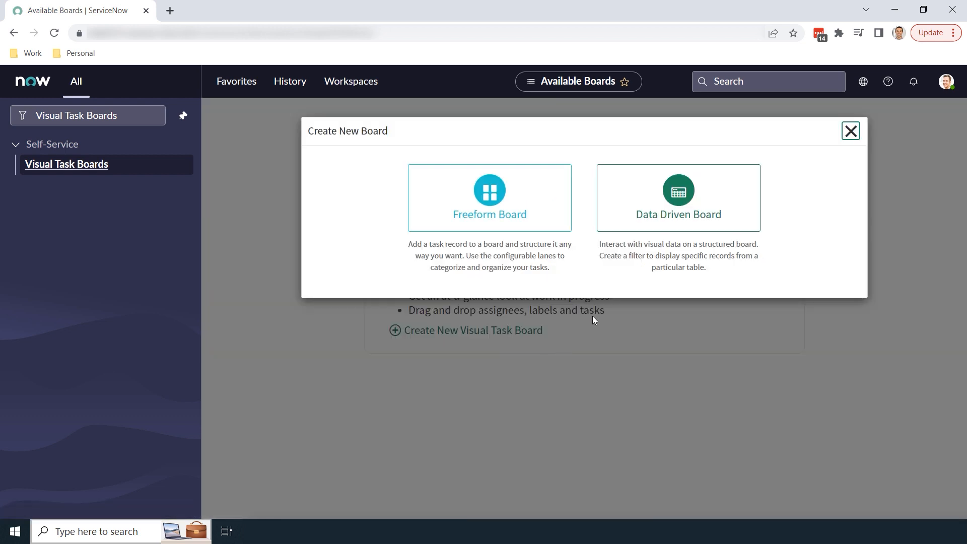
pyautogui.moveTo(606, 293)
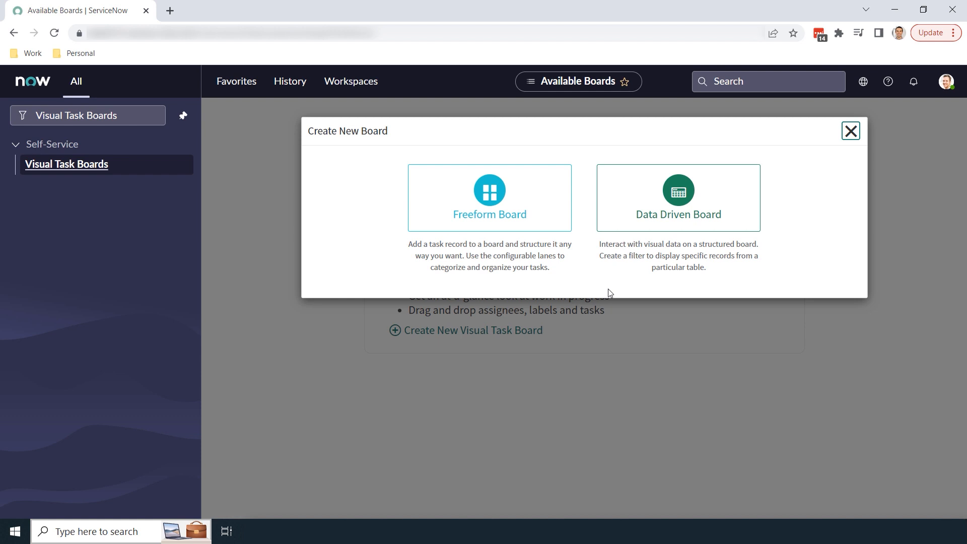
pyautogui.click(677, 198)
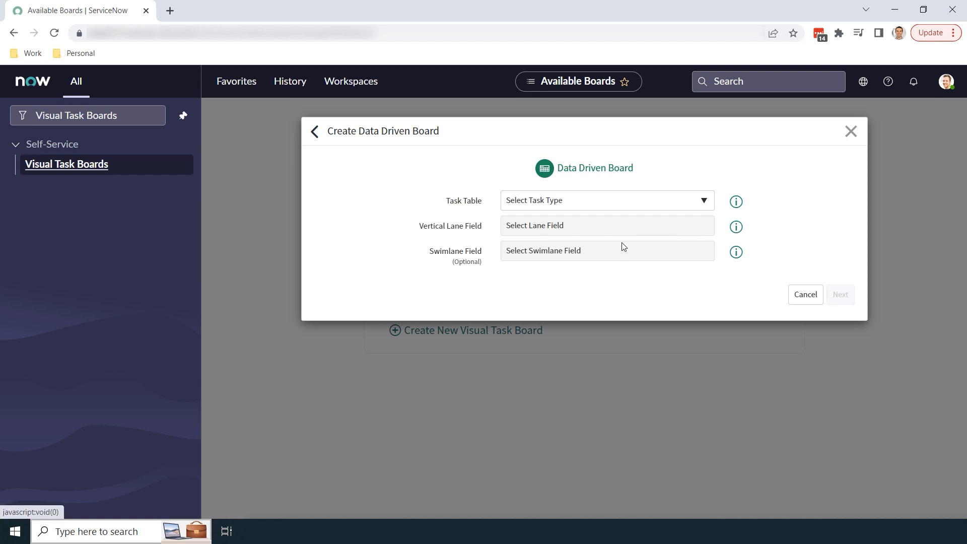
# Set Task Table to Incident and Vertical Lane Field to State, then continue to the filter step.
pyautogui.write('Incident')
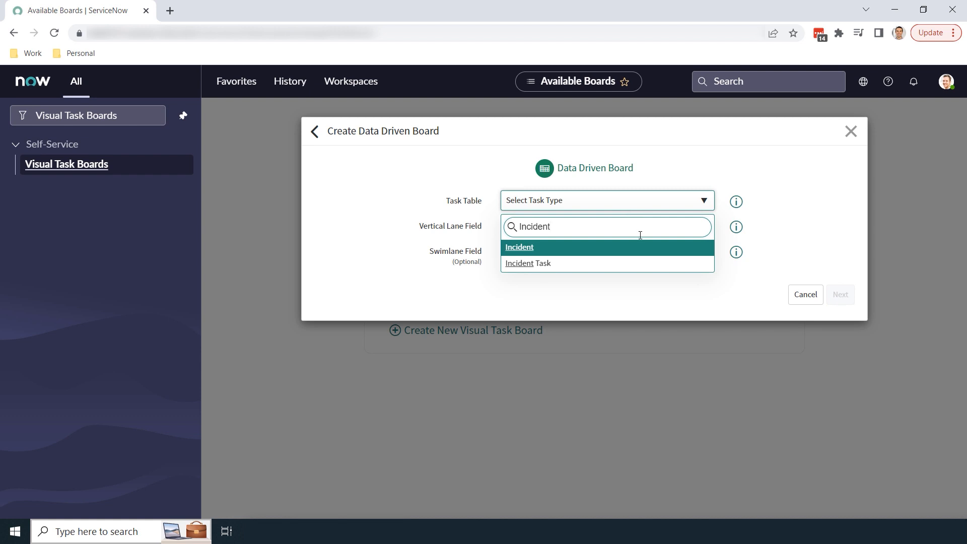
pyautogui.click(519, 247)
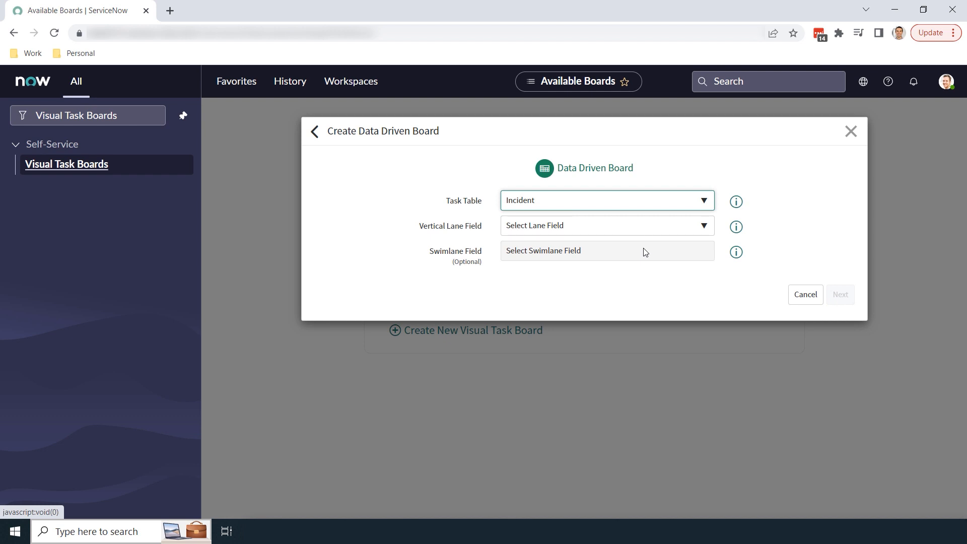
pyautogui.moveTo(644, 247)
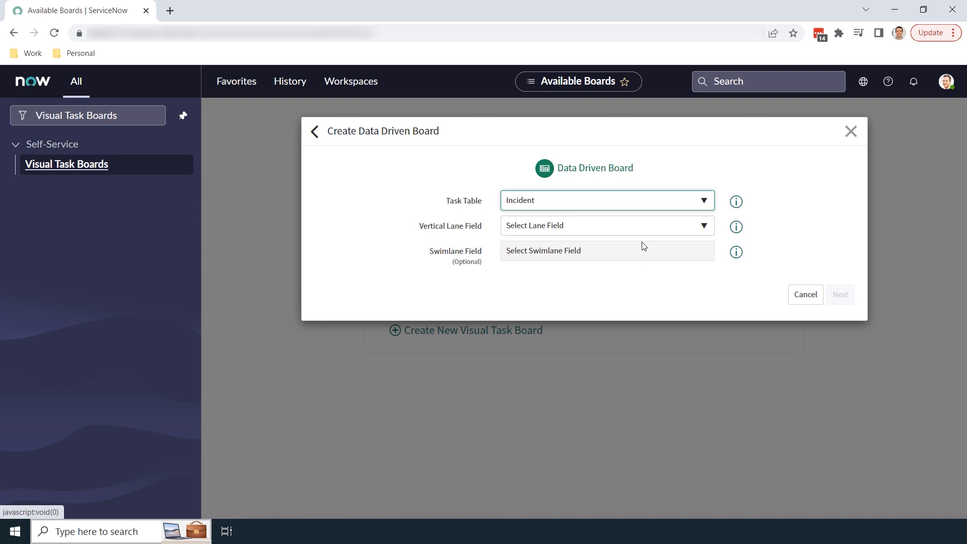
pyautogui.write('State')
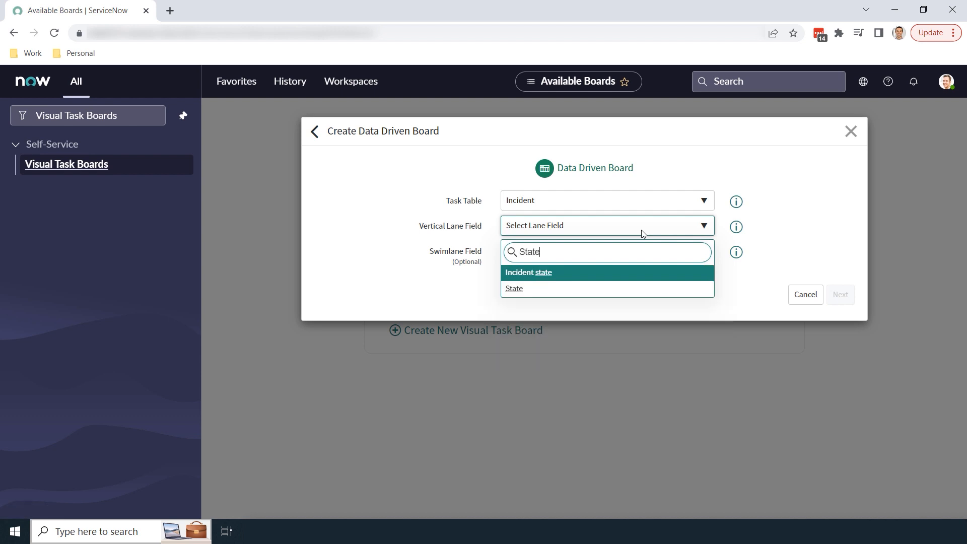
pyautogui.click(513, 288)
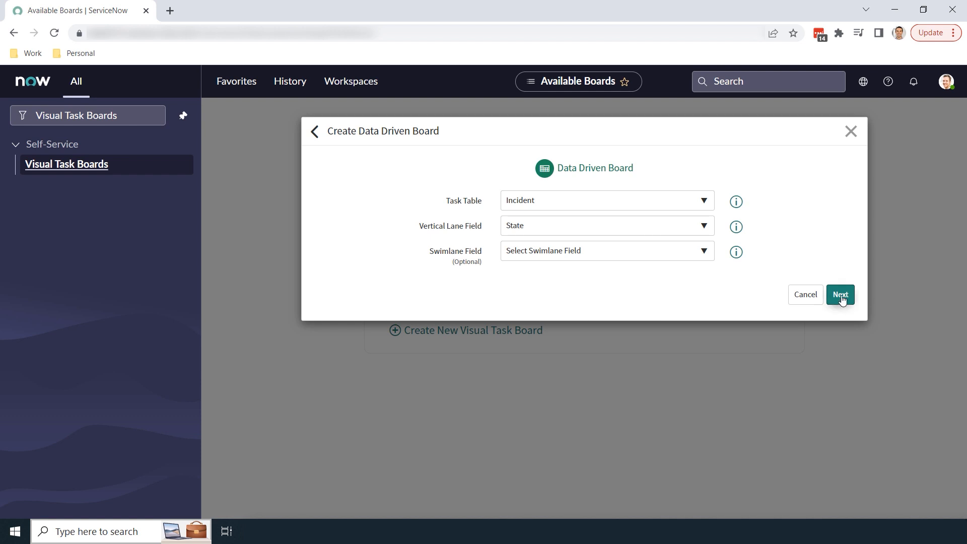
pyautogui.click(839, 294)
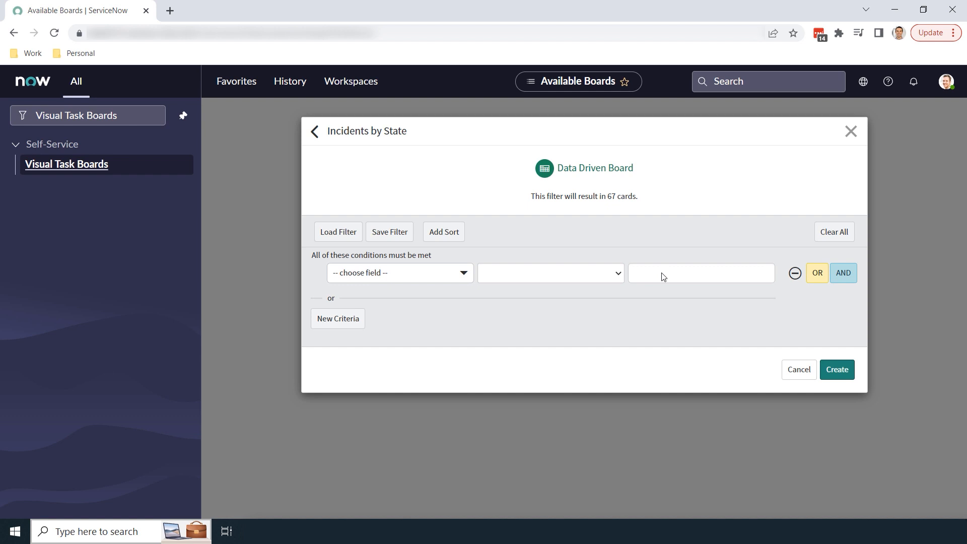
# Add the condition State is one of New, In Progress, On Hold and create the board.
pyautogui.click(399, 273)
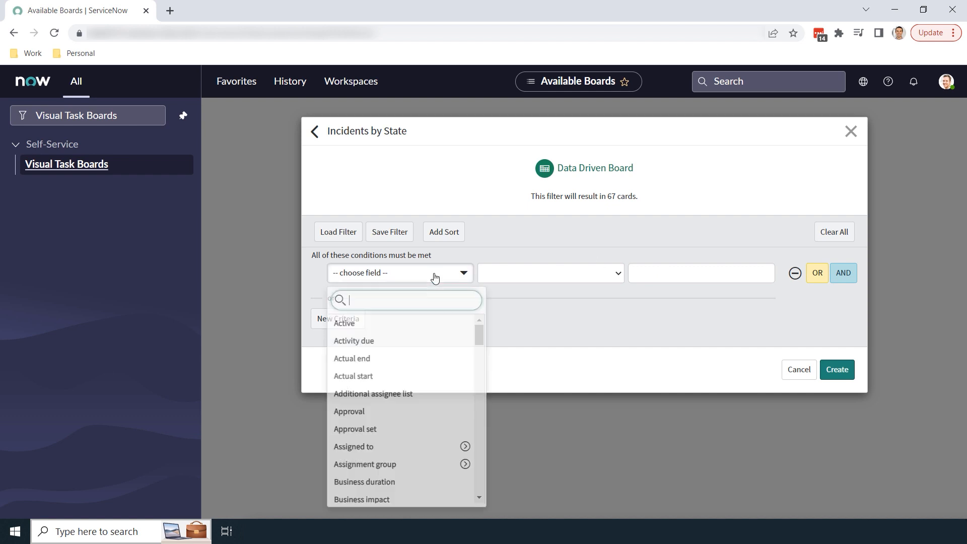
pyautogui.write('st')
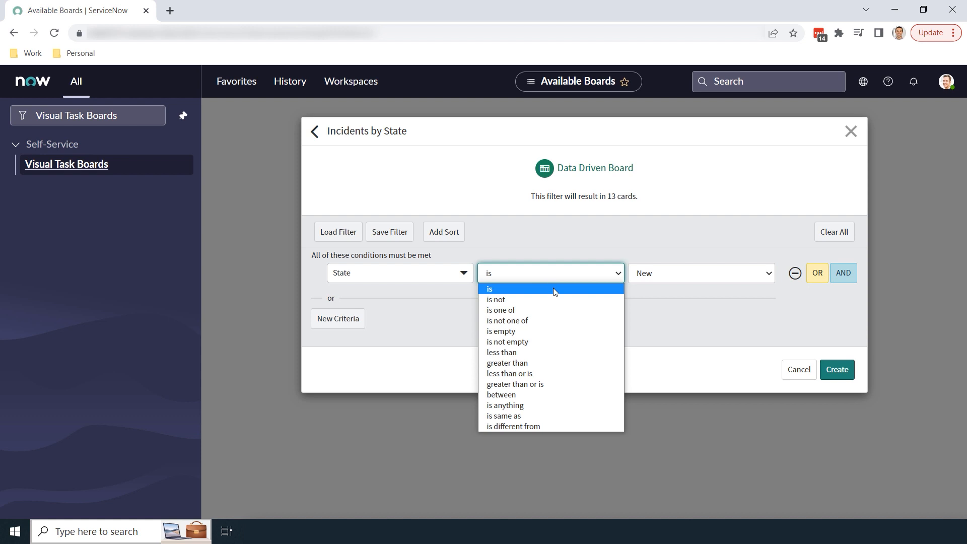
pyautogui.click(501, 309)
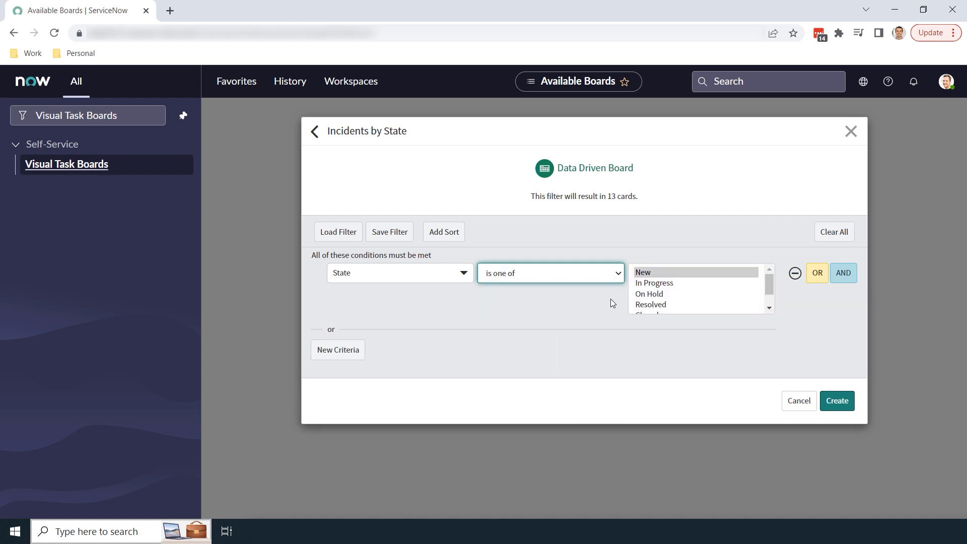
pyautogui.click(654, 282)
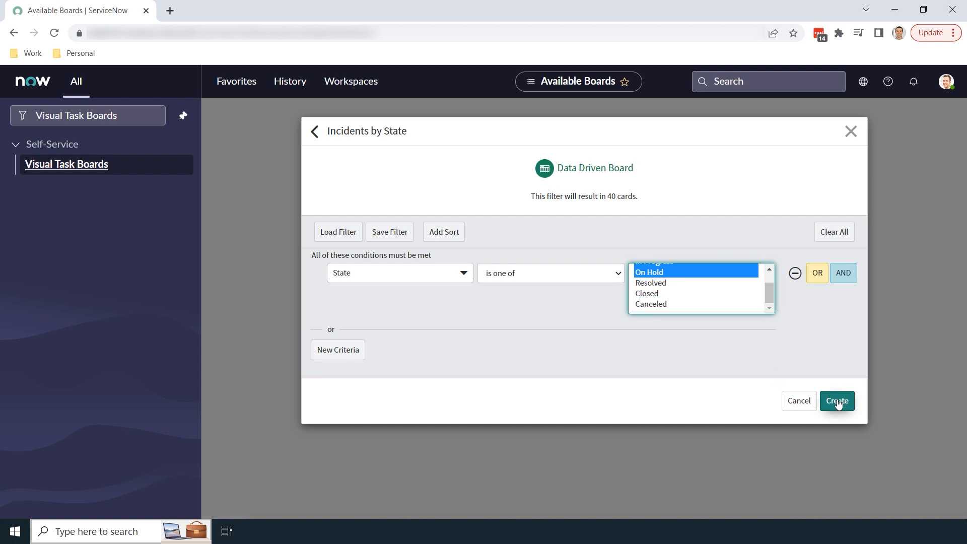
pyautogui.click(836, 401)
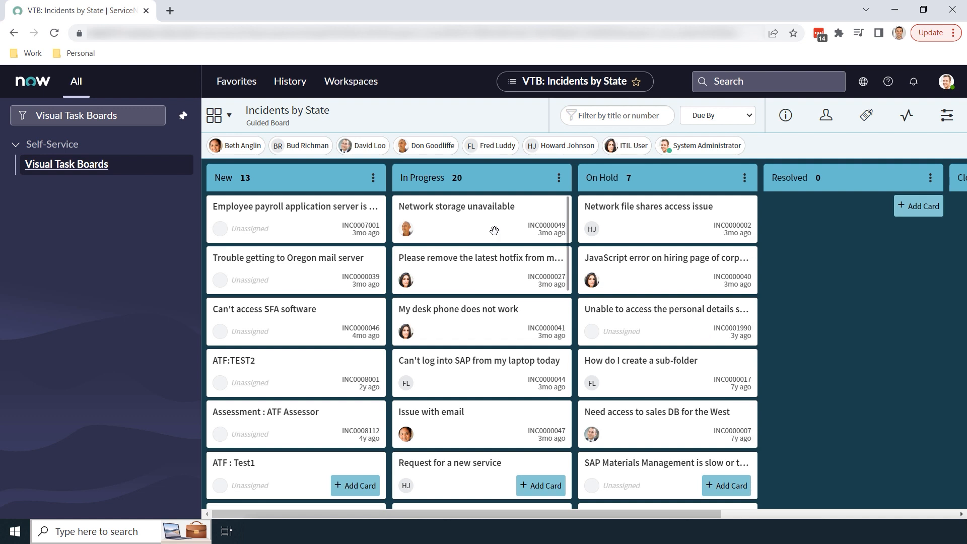
pyautogui.click(481, 207)
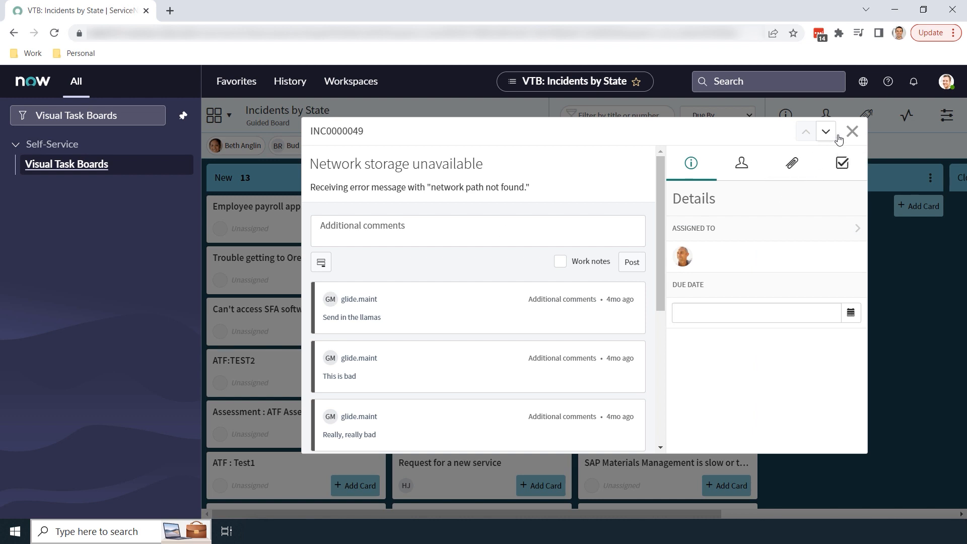
pyautogui.click(852, 131)
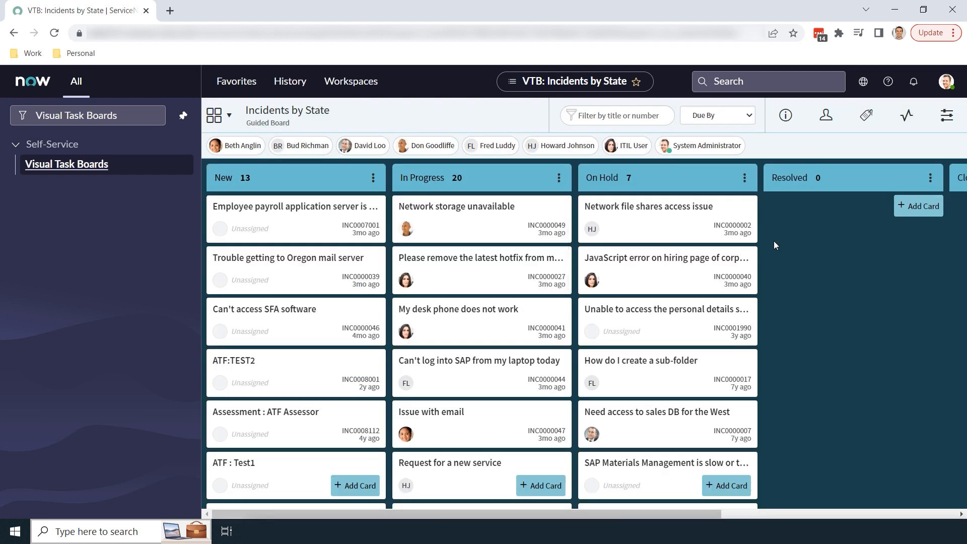